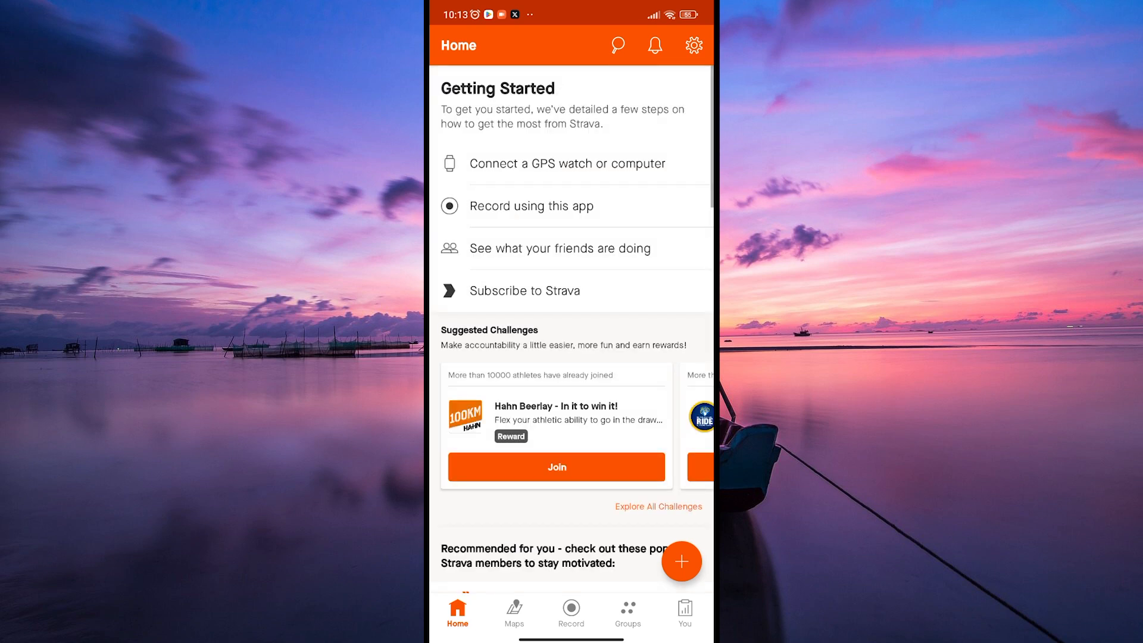
# - Go to the You section so your Activities list appears
pyautogui.click(683, 613)
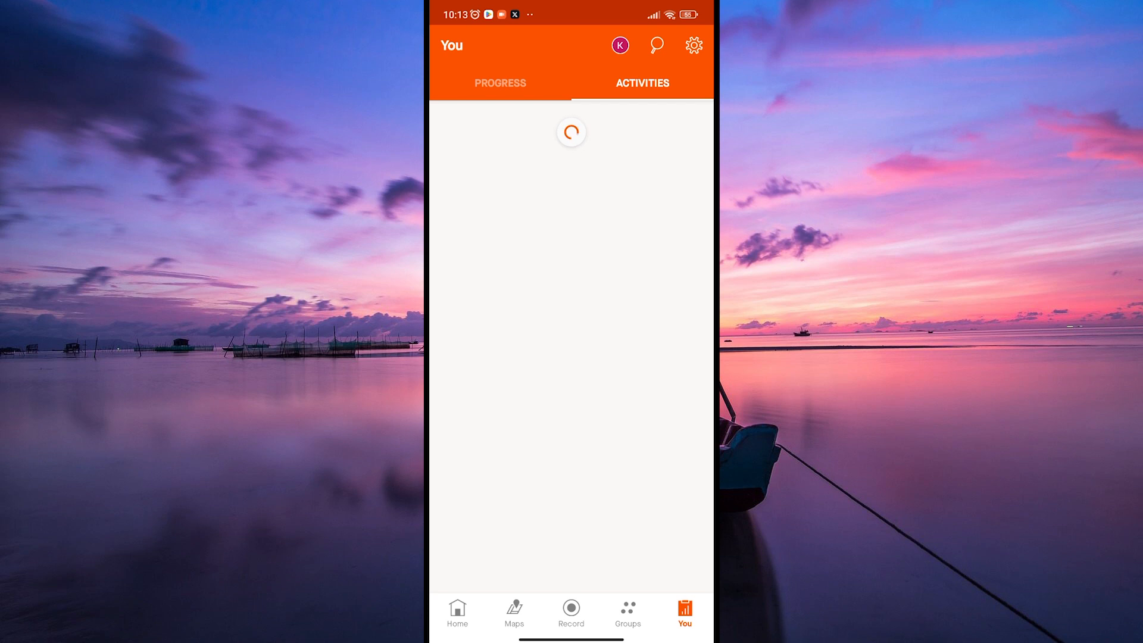
# - Show the Progress view with this week's stats: 0 km, 0h, 0 m elevation
pyautogui.click(500, 82)
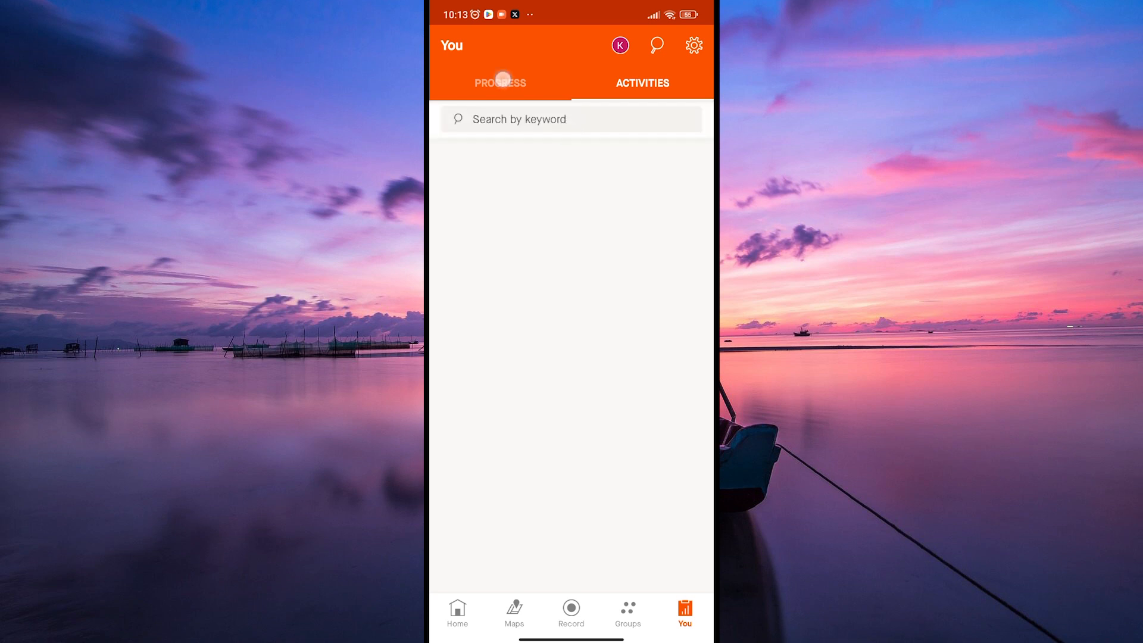
pyautogui.click(500, 82)
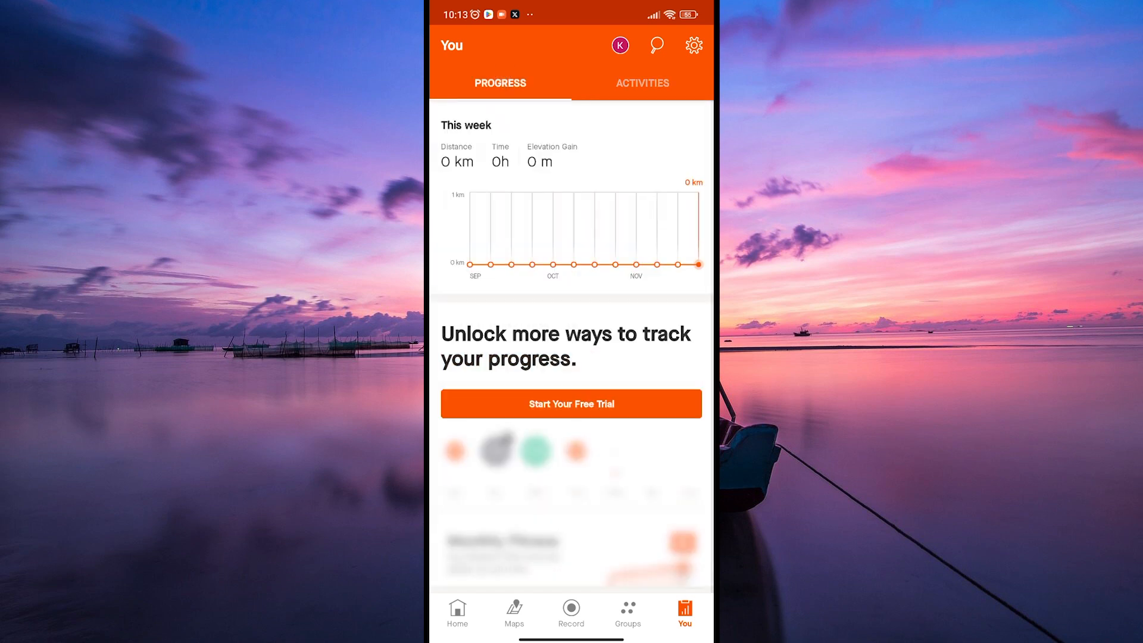